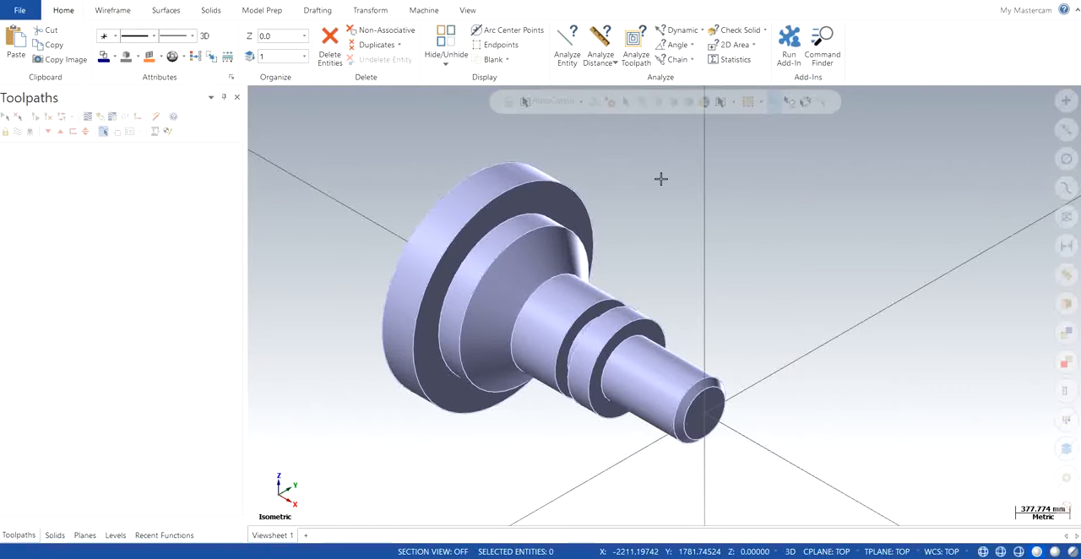
mouse_move(662, 179)
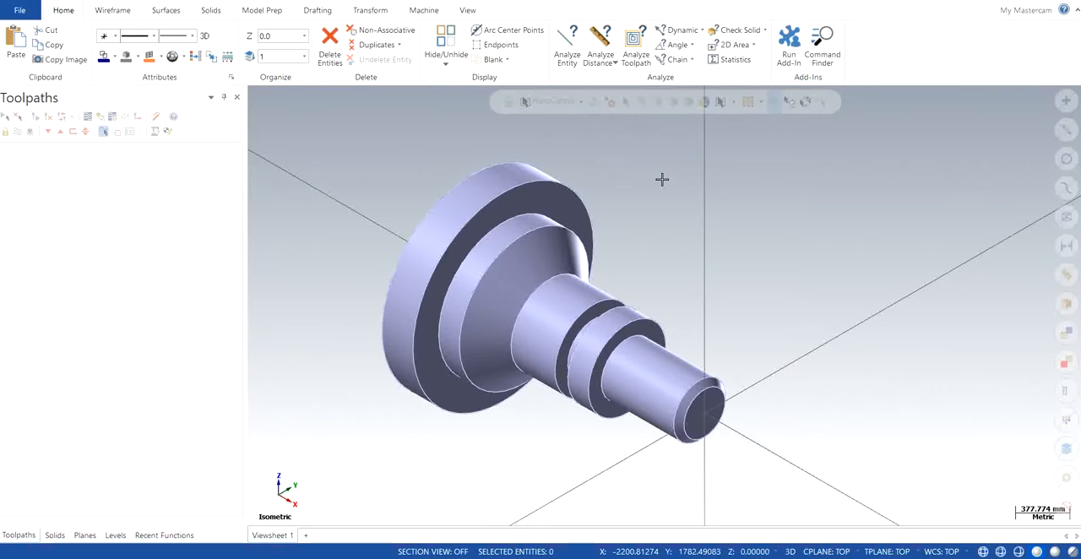
mouse_move(657, 185)
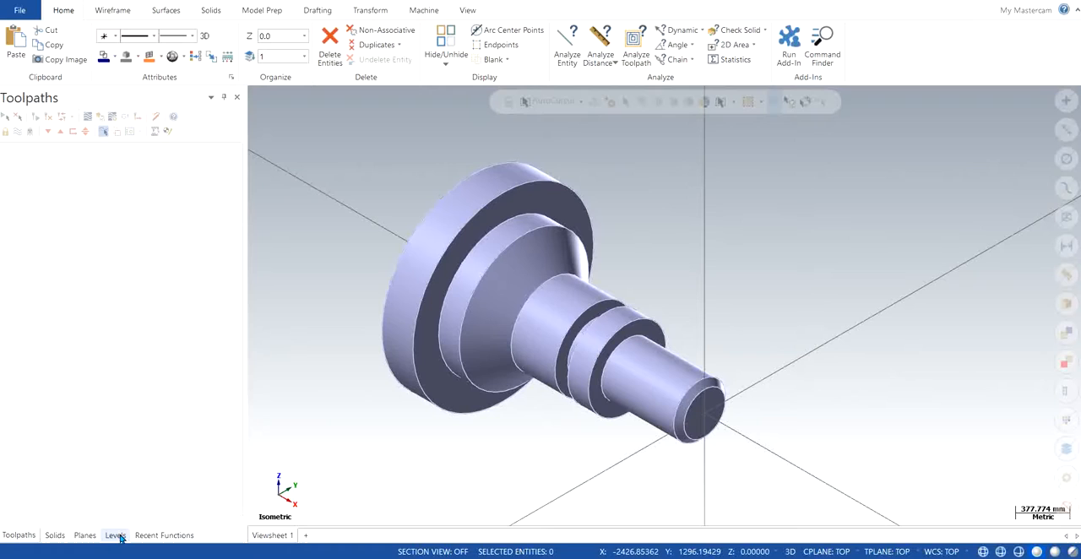
- Show the Levels manager and the View ribbon, revealing one unnamed level with 14 entities
click(115, 536)
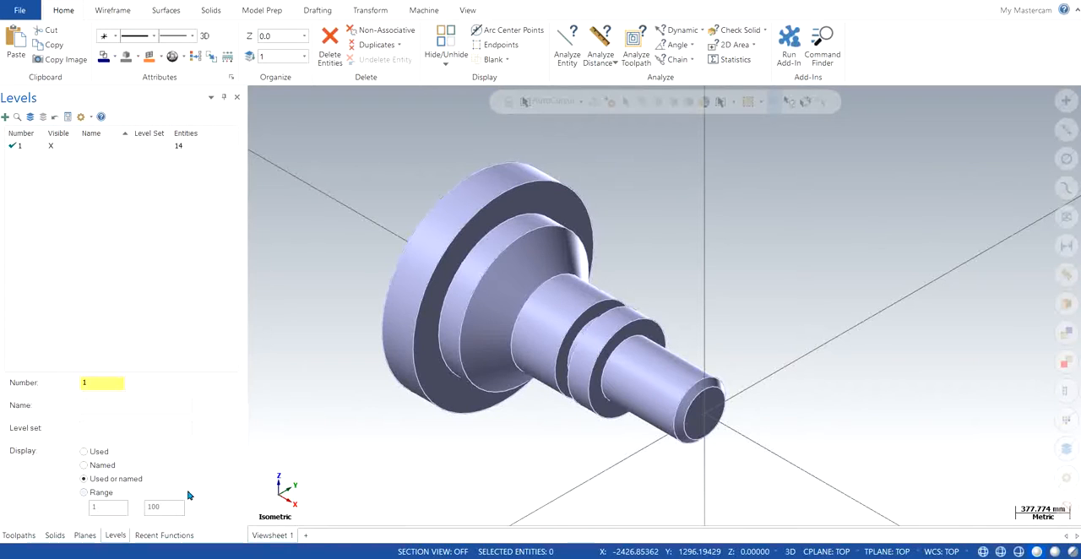
click(466, 10)
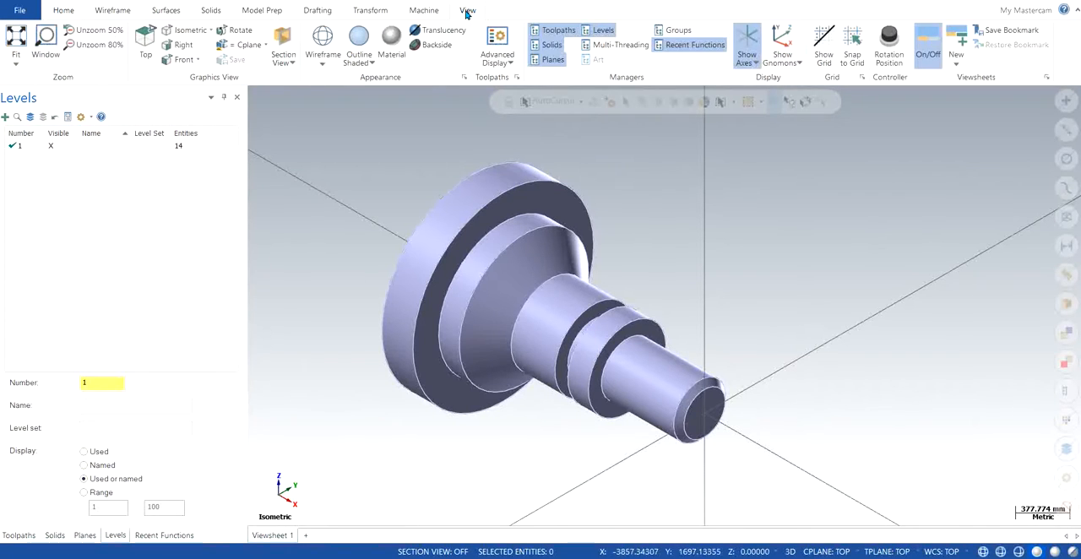
mouse_move(601, 31)
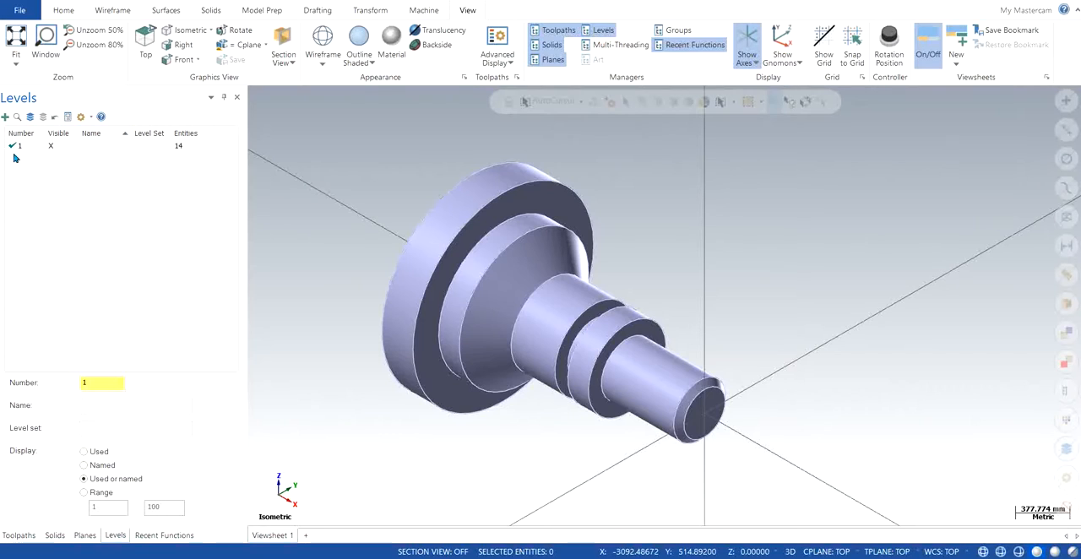
mouse_move(107, 149)
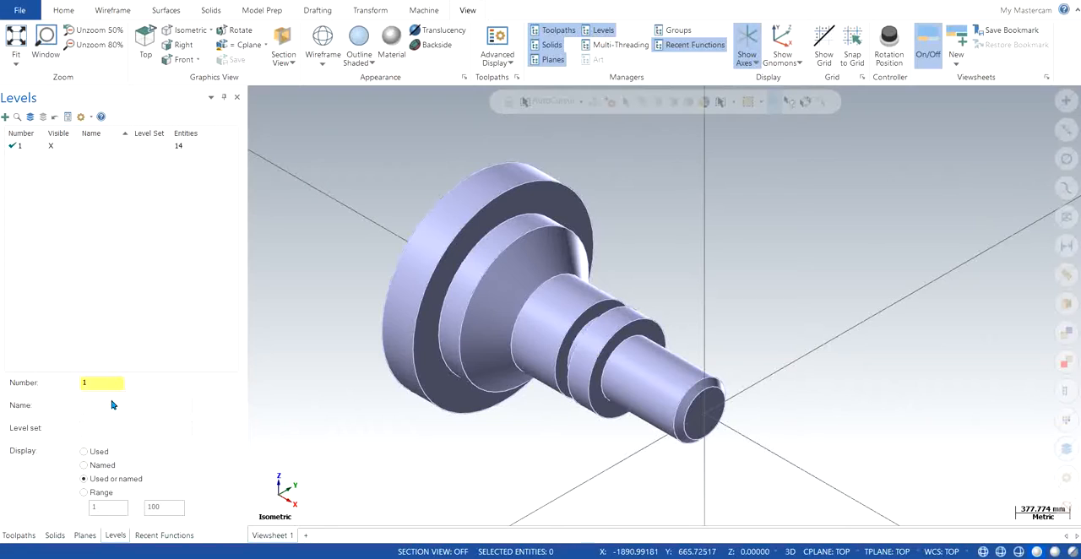
- Name level 1 SOLID, add level 2 named WIREFRAME, and make SOLID current again
click(136, 406)
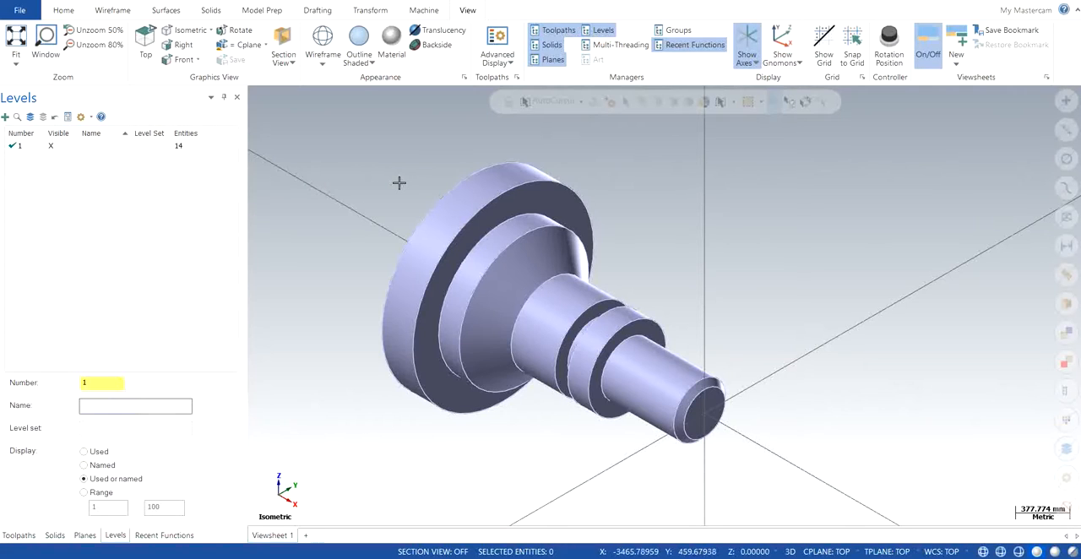
text(SOLID)
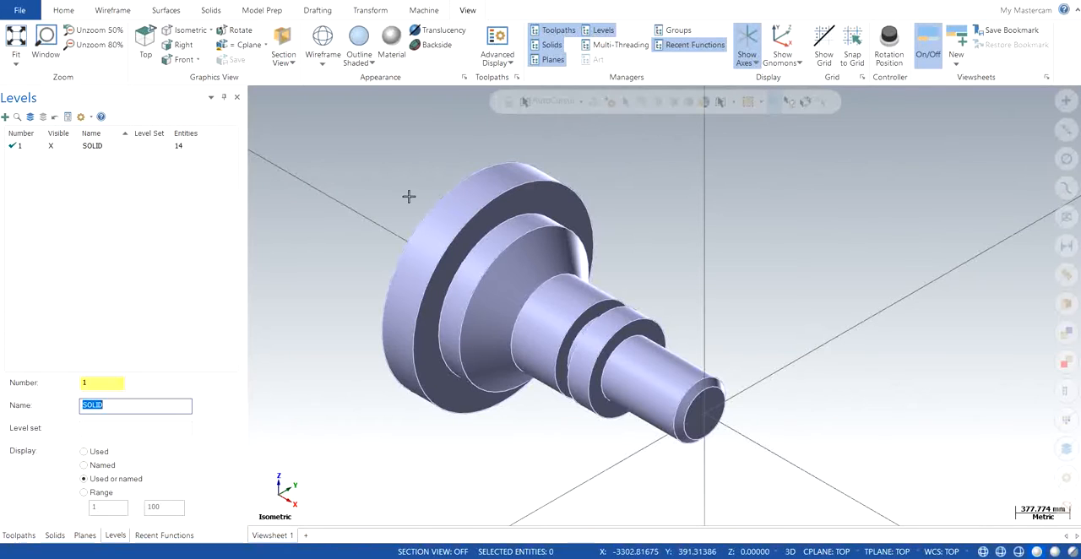
mouse_move(7, 116)
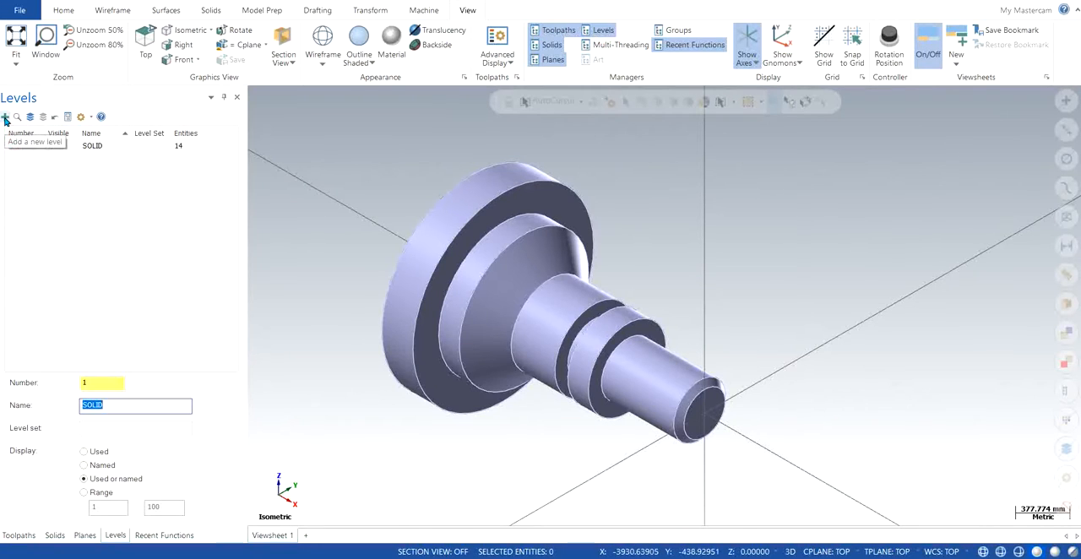
click(7, 116)
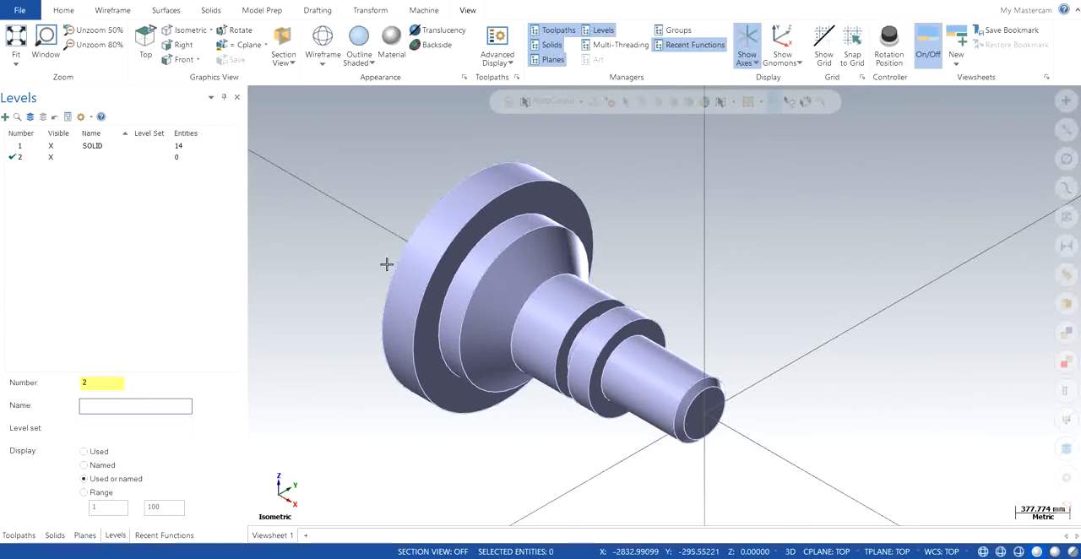
text(WIREFRAME)
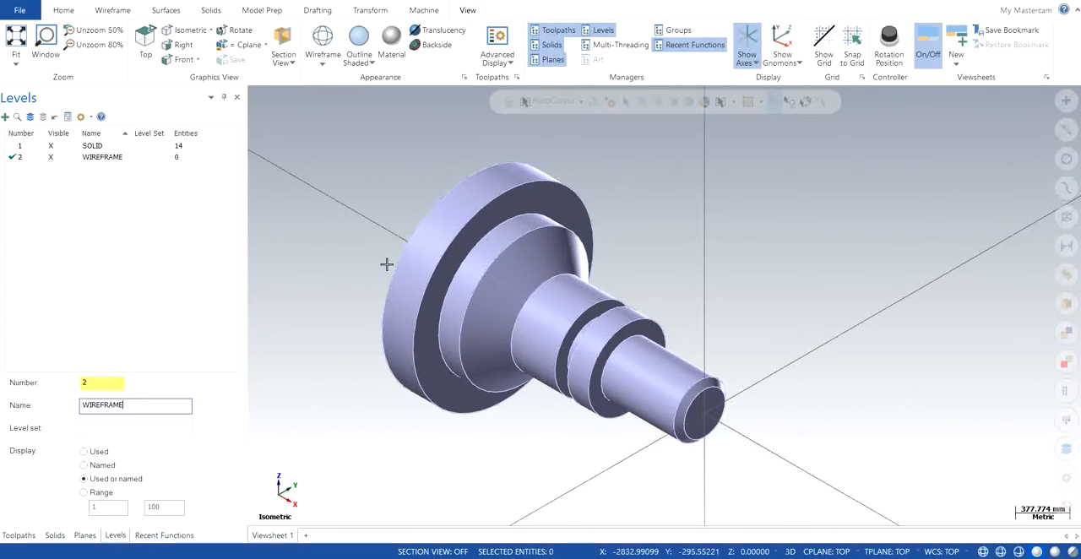
triple_click(135, 405)
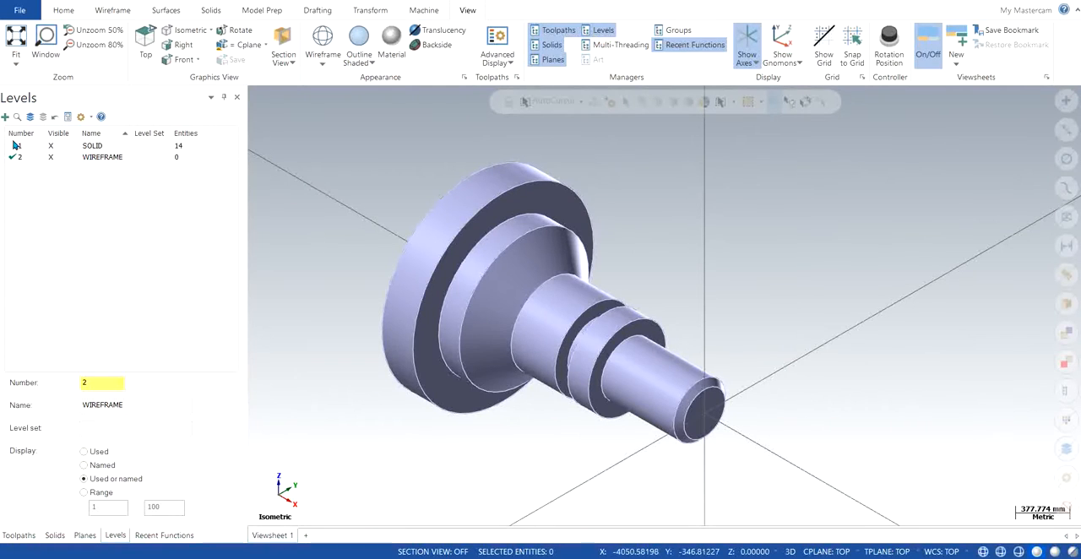
click(93, 145)
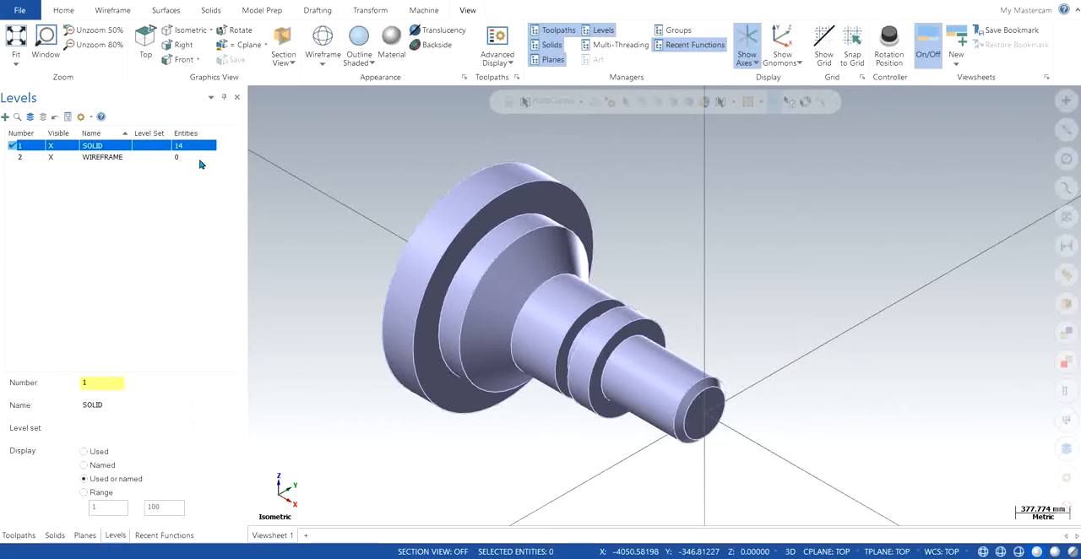
mouse_move(426, 168)
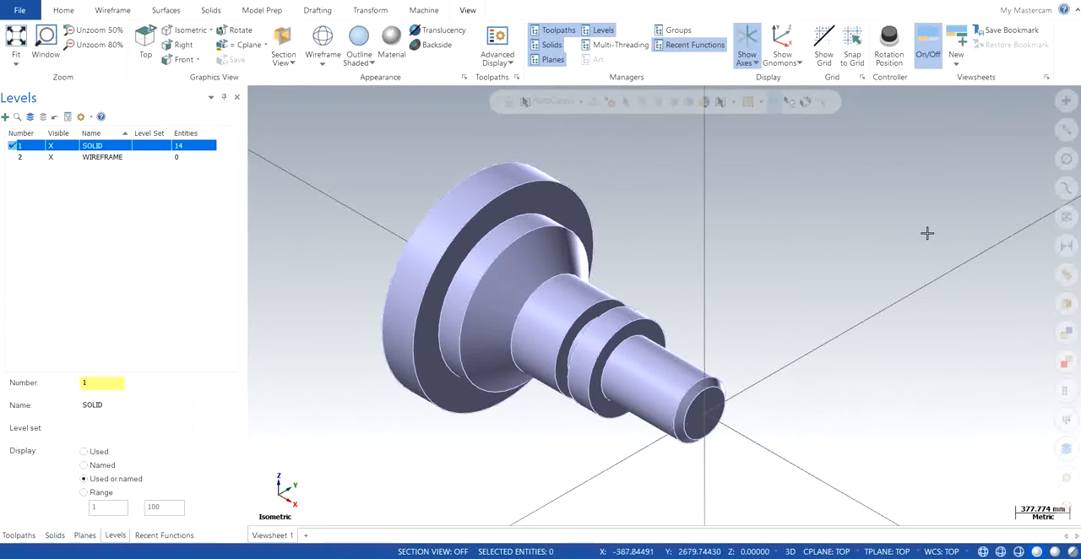
mouse_move(1066, 217)
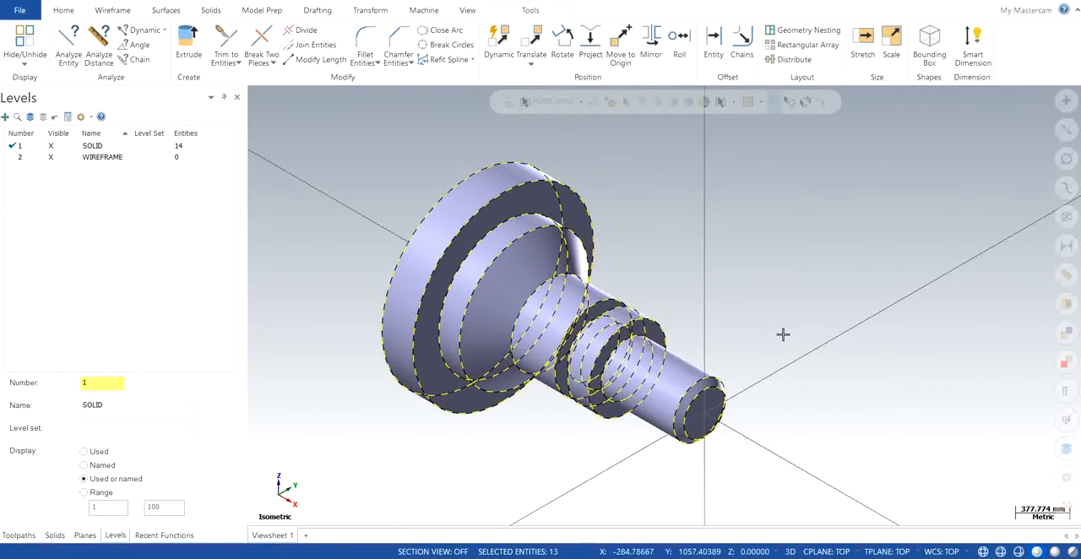
mouse_move(782, 335)
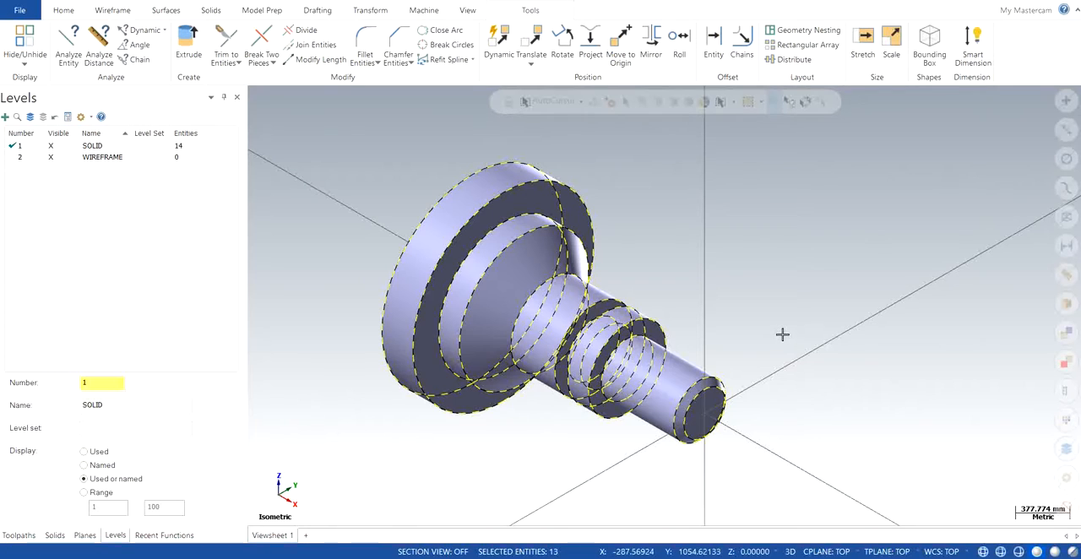
mouse_move(776, 205)
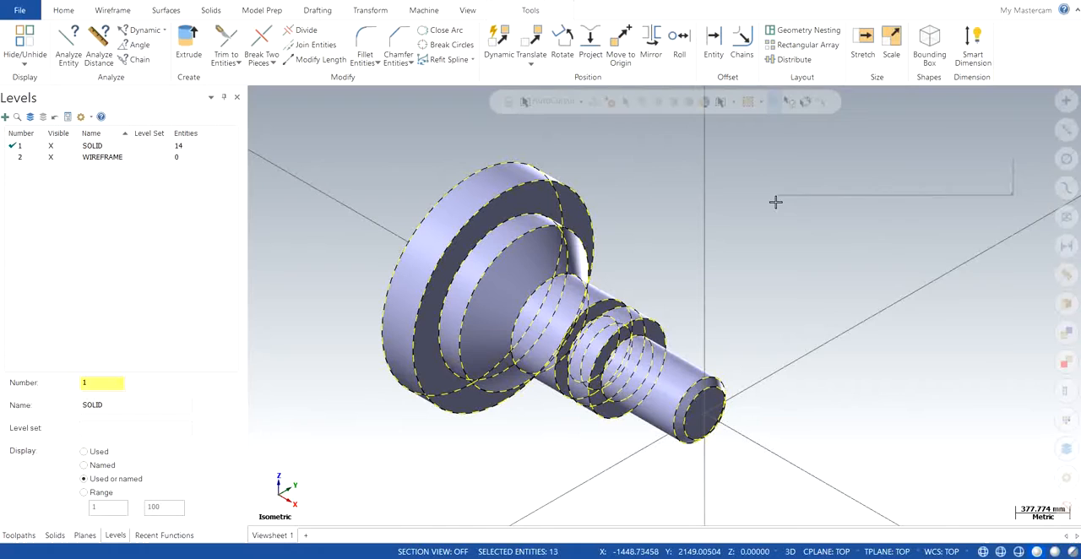
- Bring up Change Levels for the 13 selected wireframe edges via the status-bar Level field
right_click(776, 203)
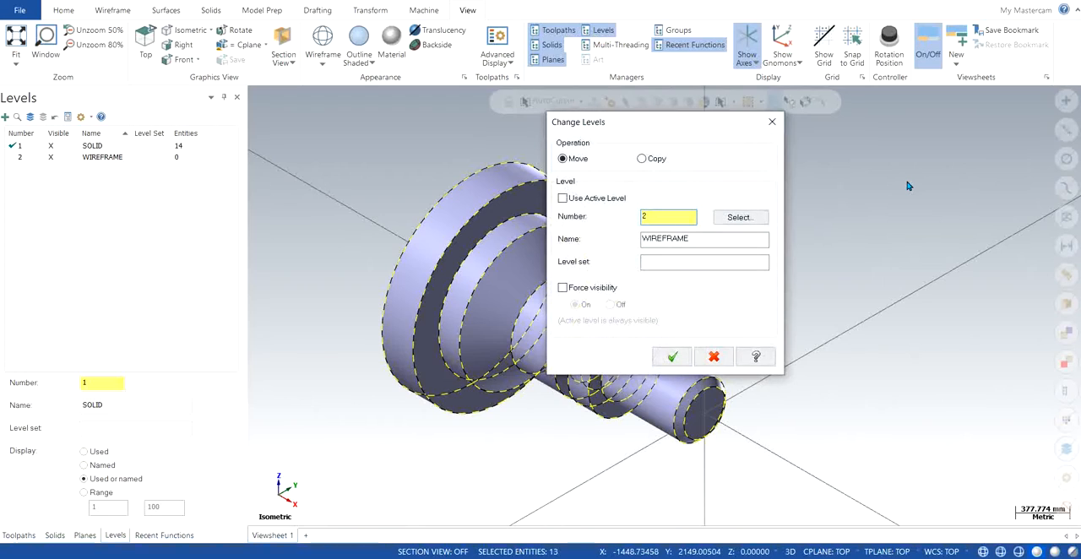
mouse_move(684, 208)
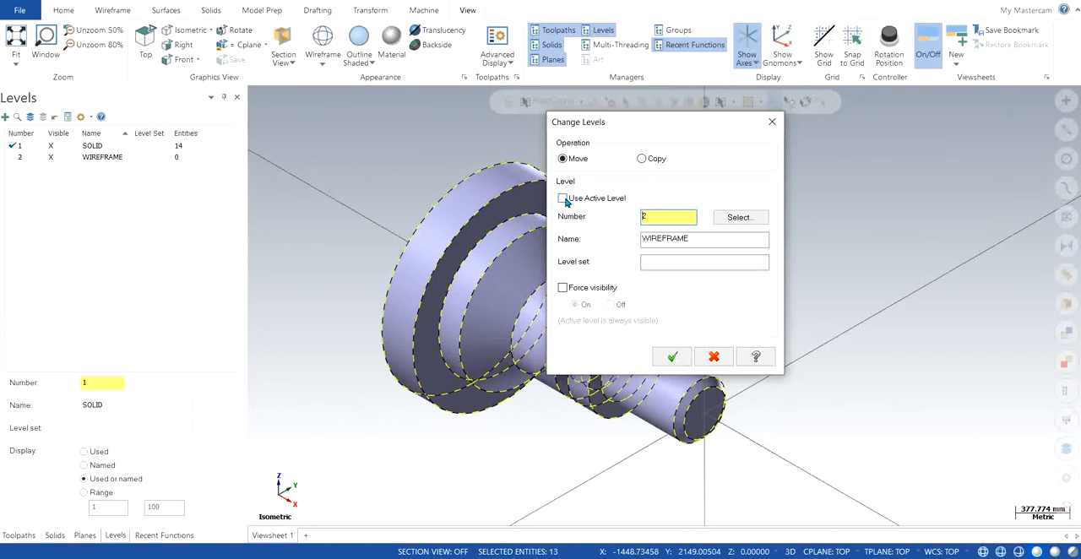
- Move the 13 selected wireframe entities to level 2 WIREFRAME, leaving only the solid on SOLID
click(562, 198)
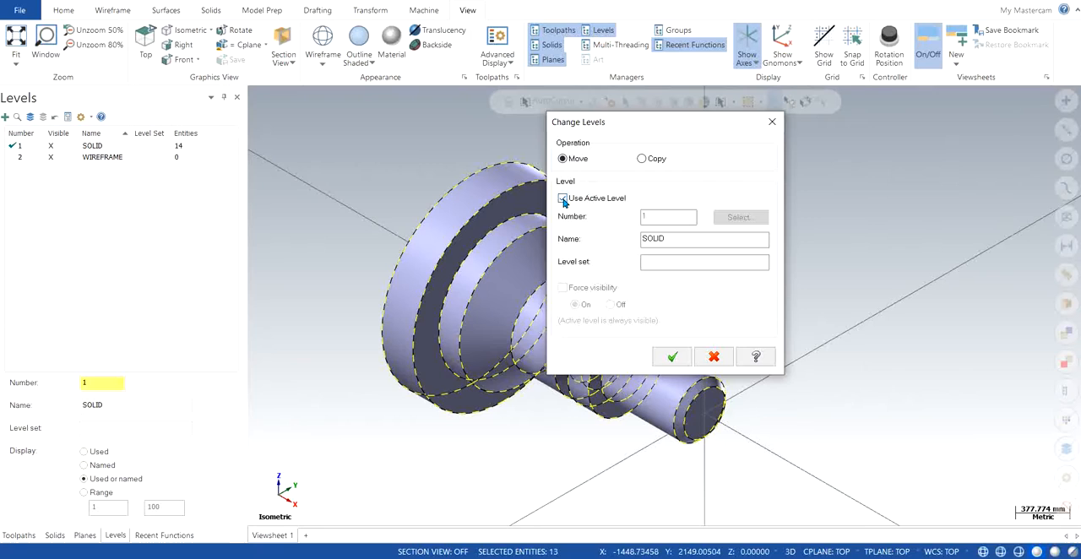
click(563, 197)
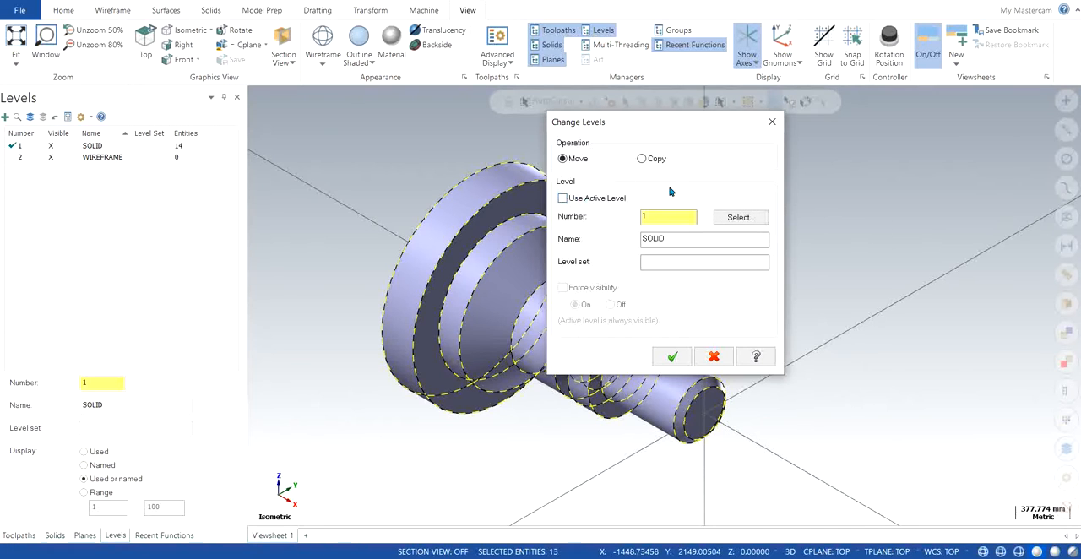
click(740, 216)
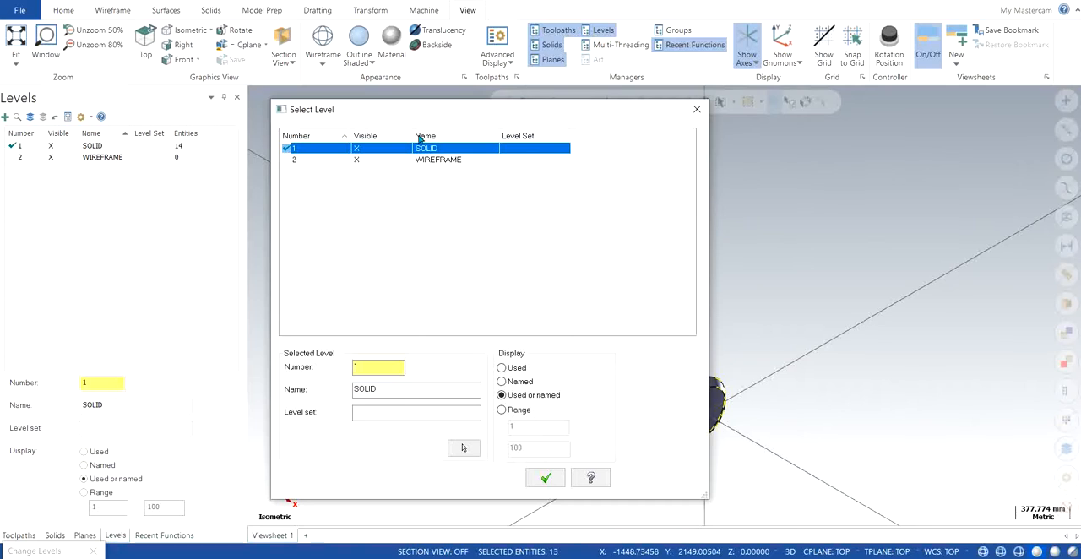
mouse_move(281, 139)
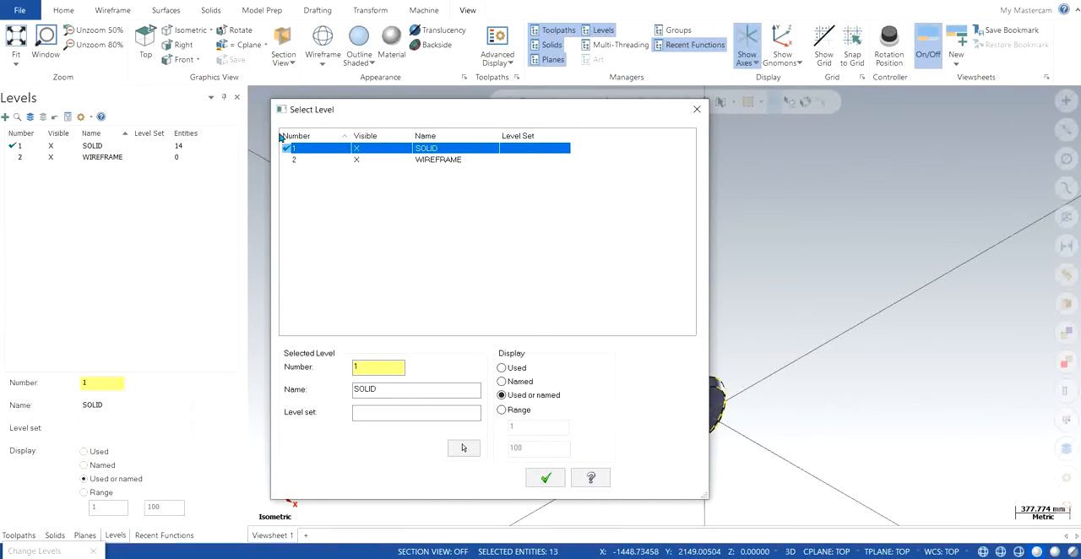
mouse_move(546, 119)
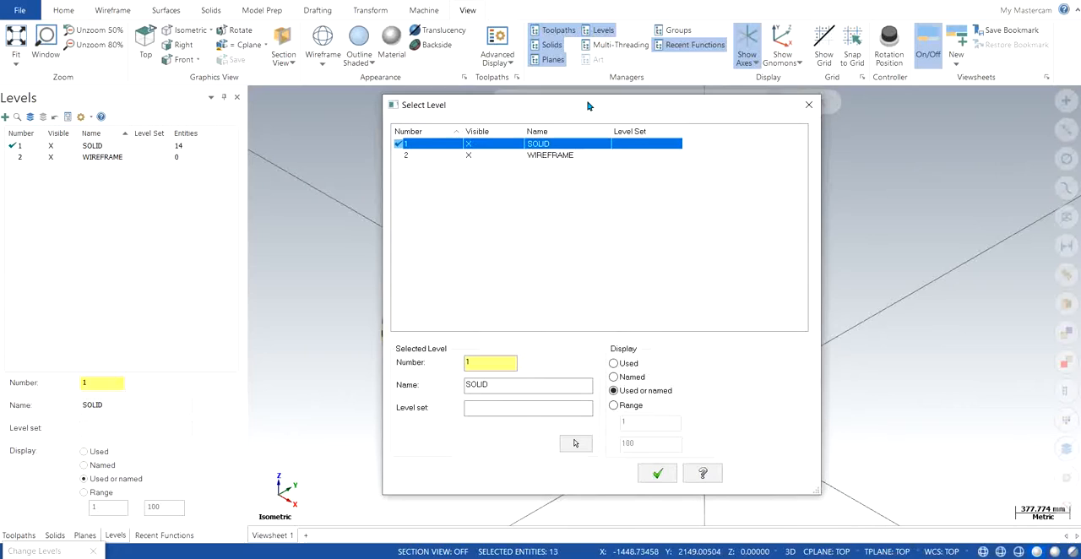
click(550, 153)
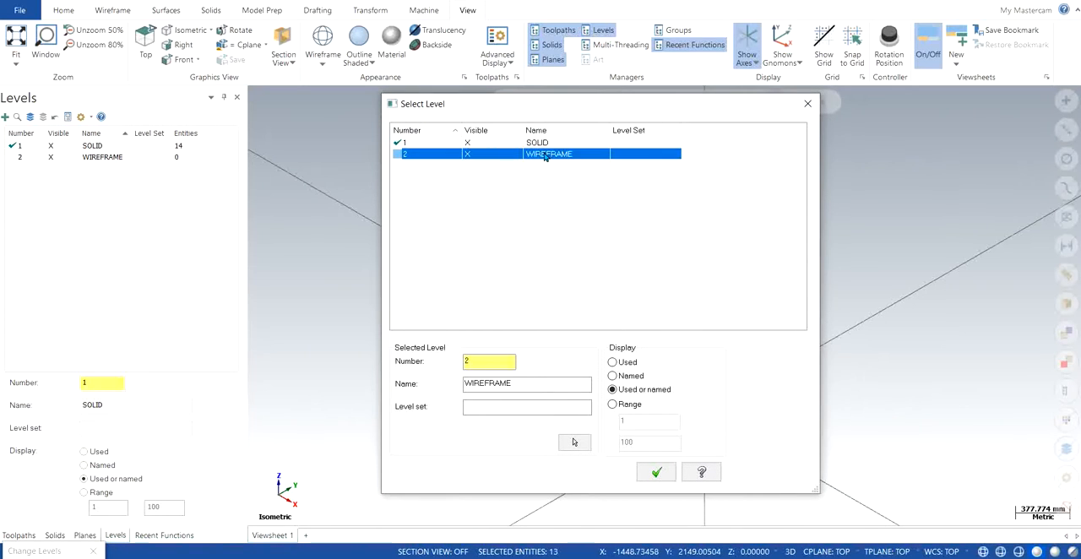
click(655, 472)
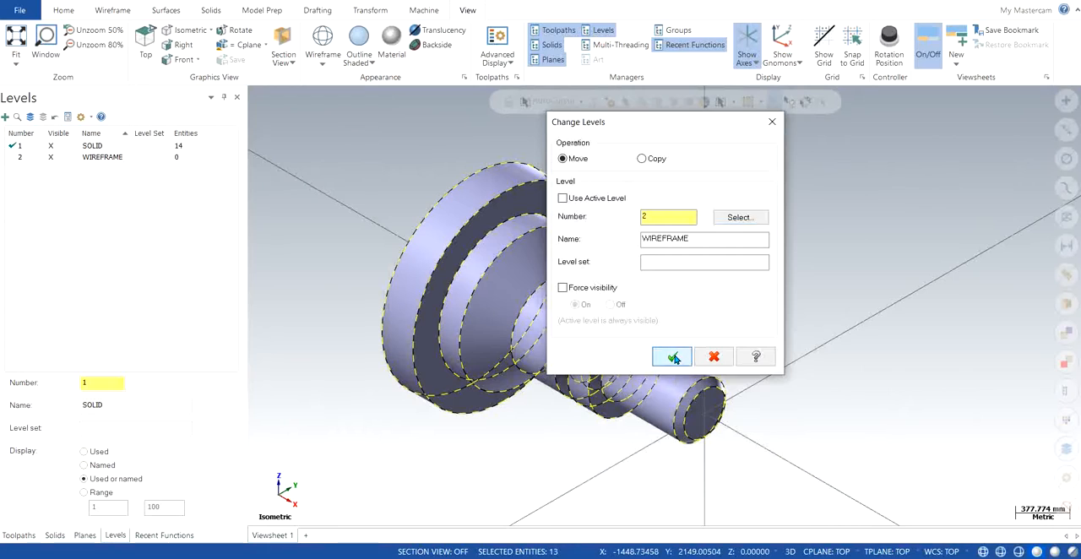
click(672, 355)
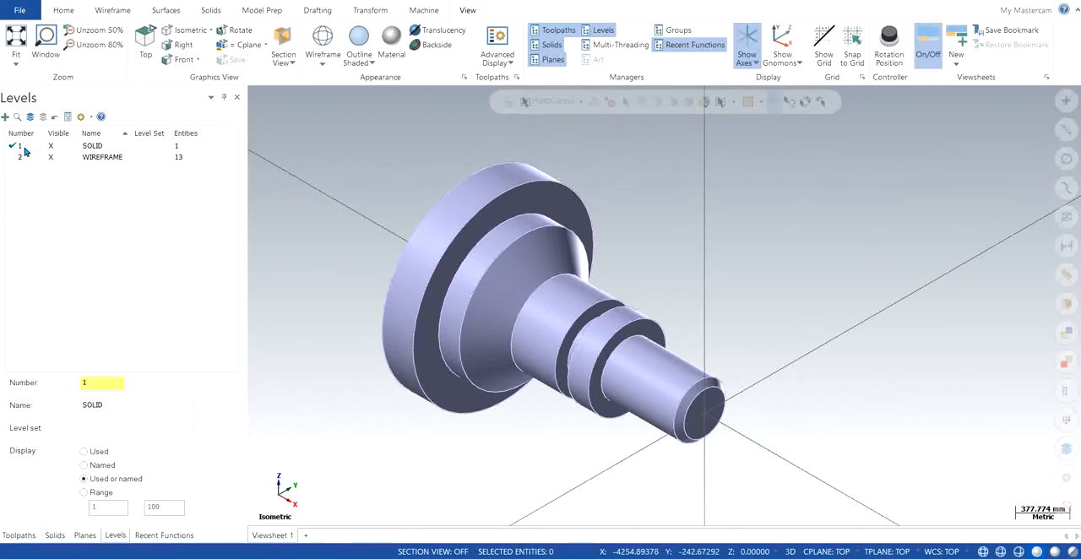
click(91, 145)
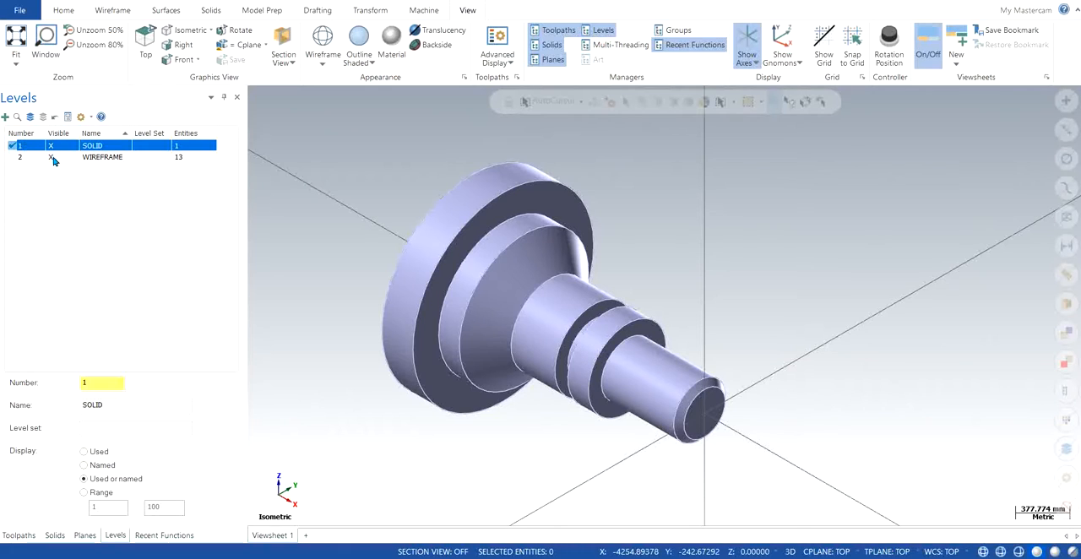
click(101, 157)
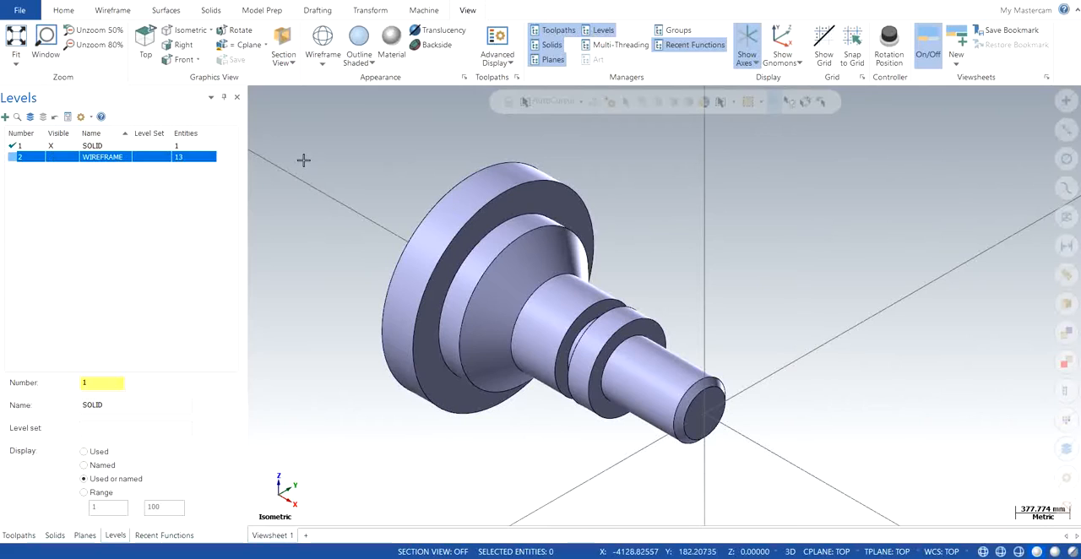
click(93, 145)
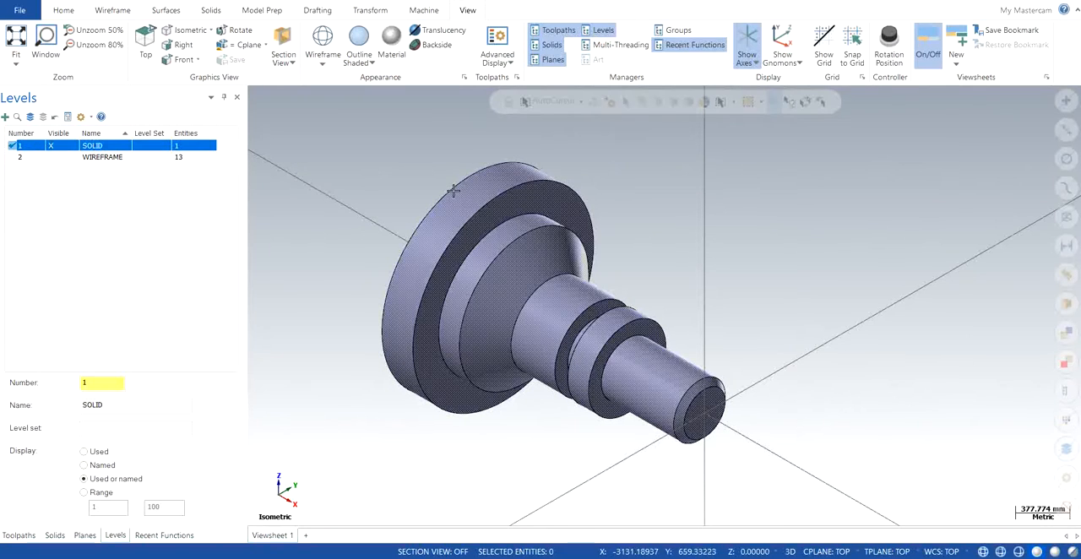
mouse_move(439, 226)
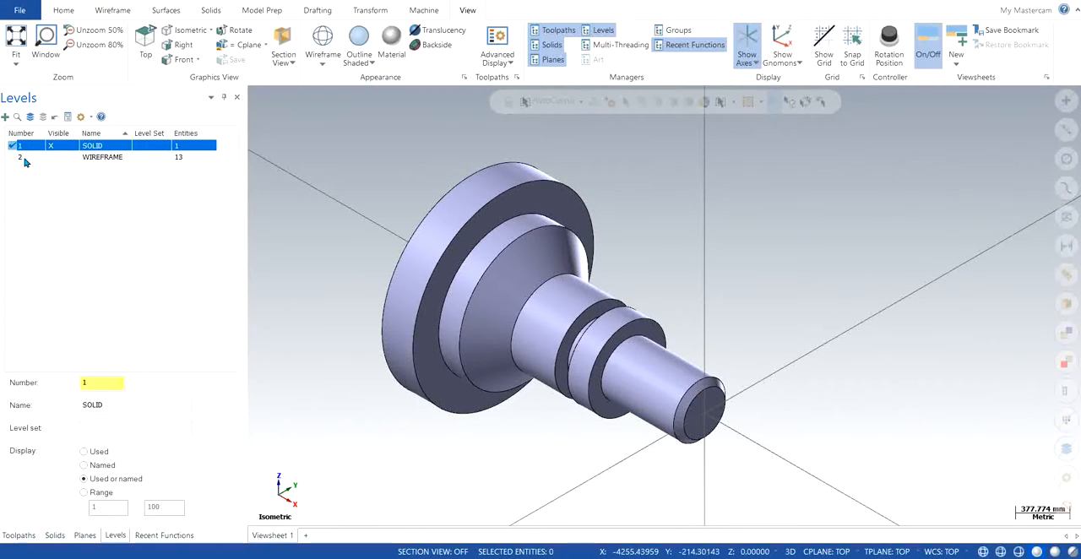
click(101, 157)
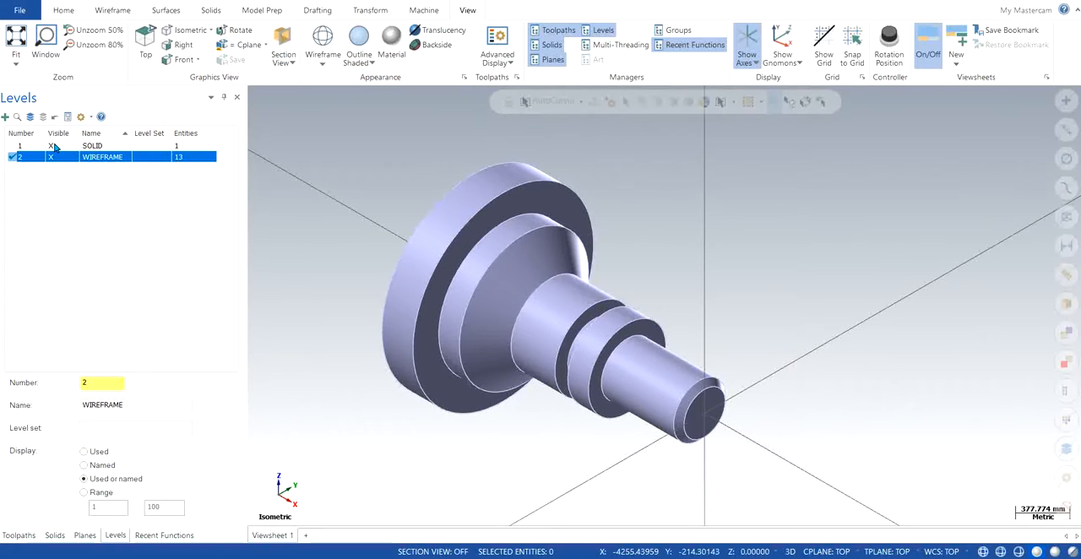
click(50, 146)
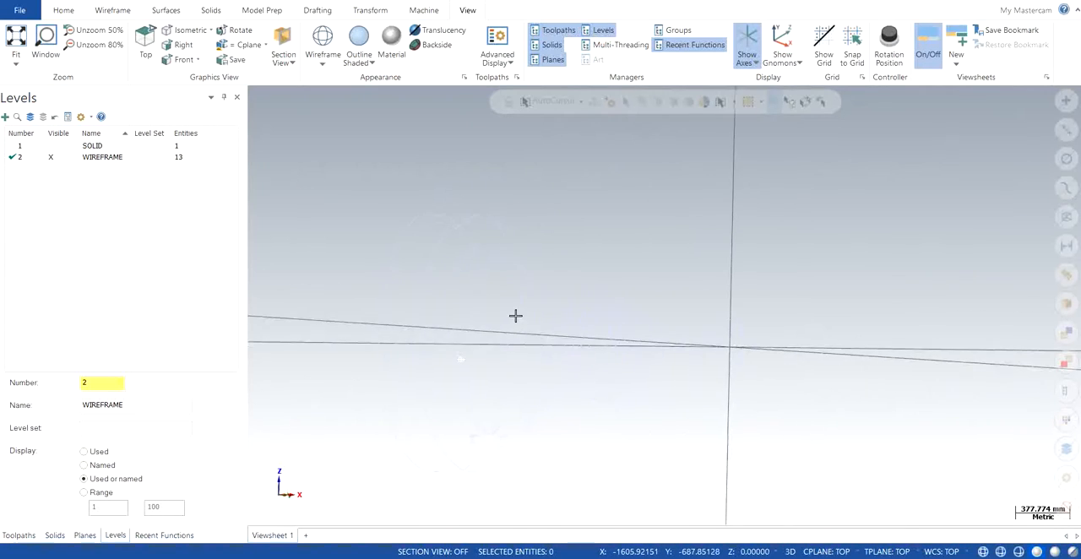
right_click(517, 318)
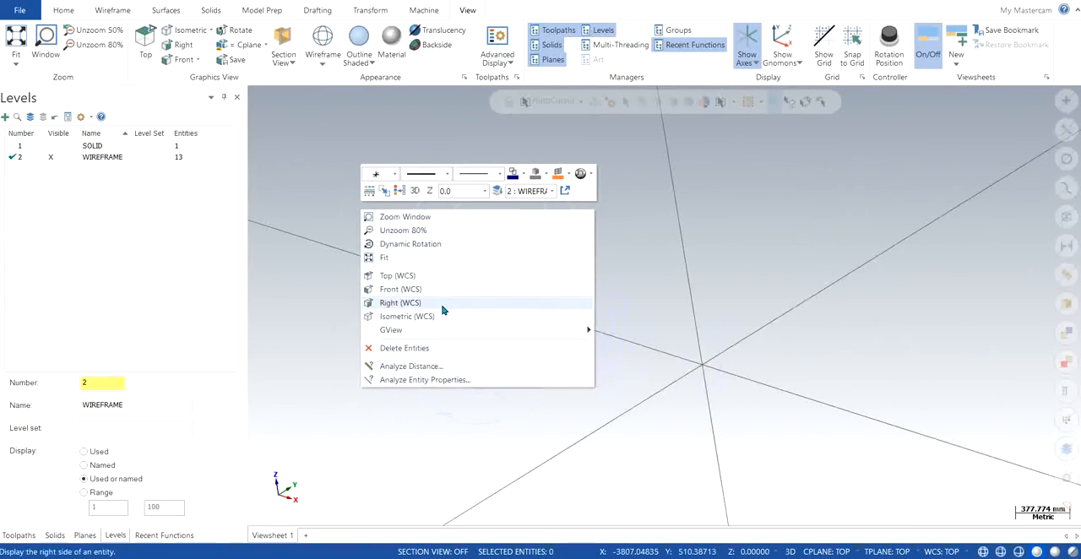
click(407, 316)
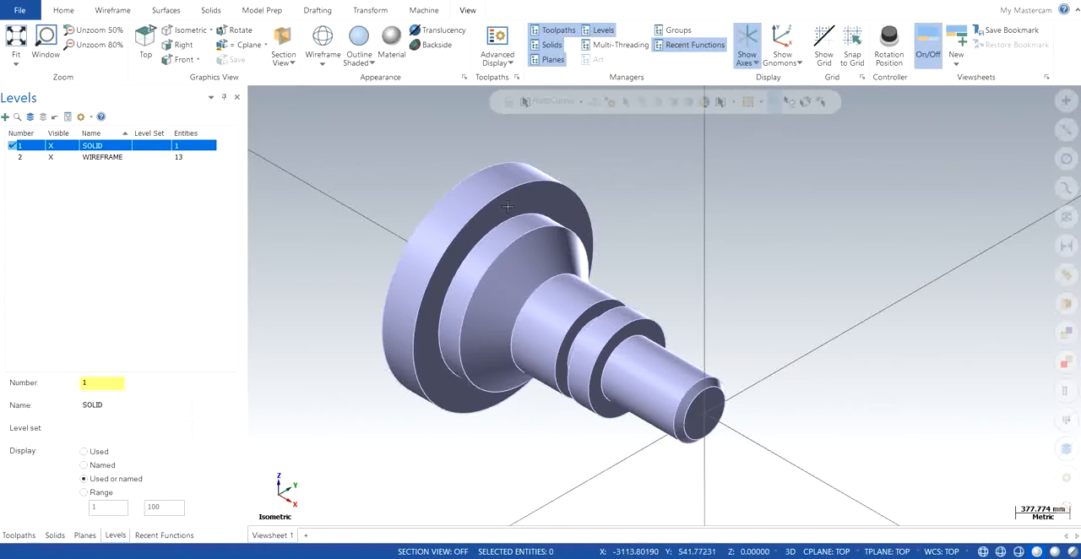
mouse_move(774, 281)
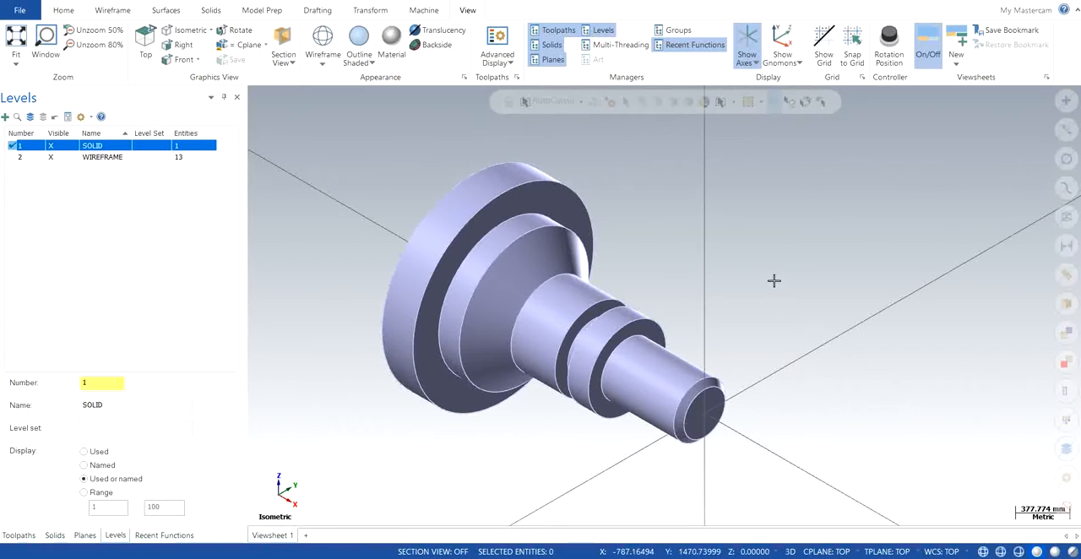